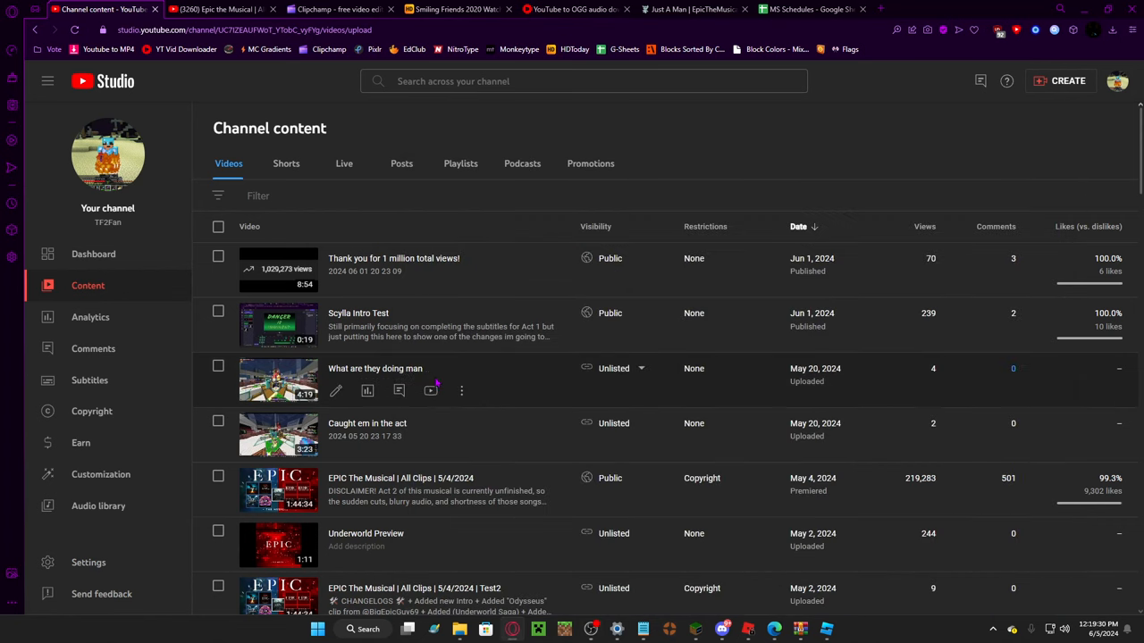
{"action": "scroll", "scroll_direction": "down", "scroll_amount": 3}
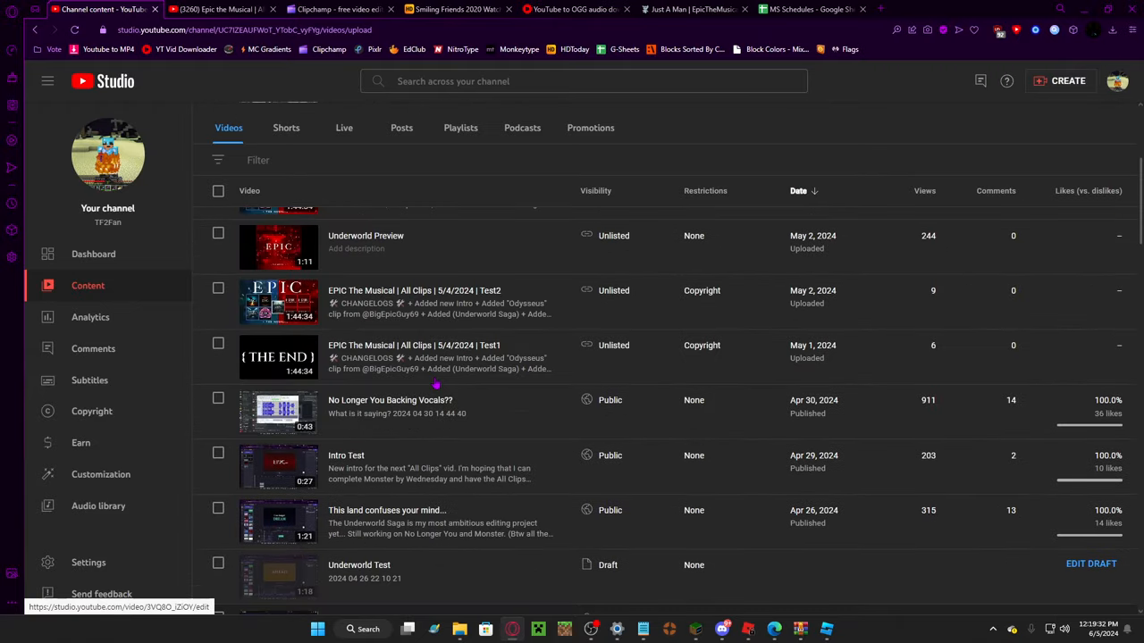